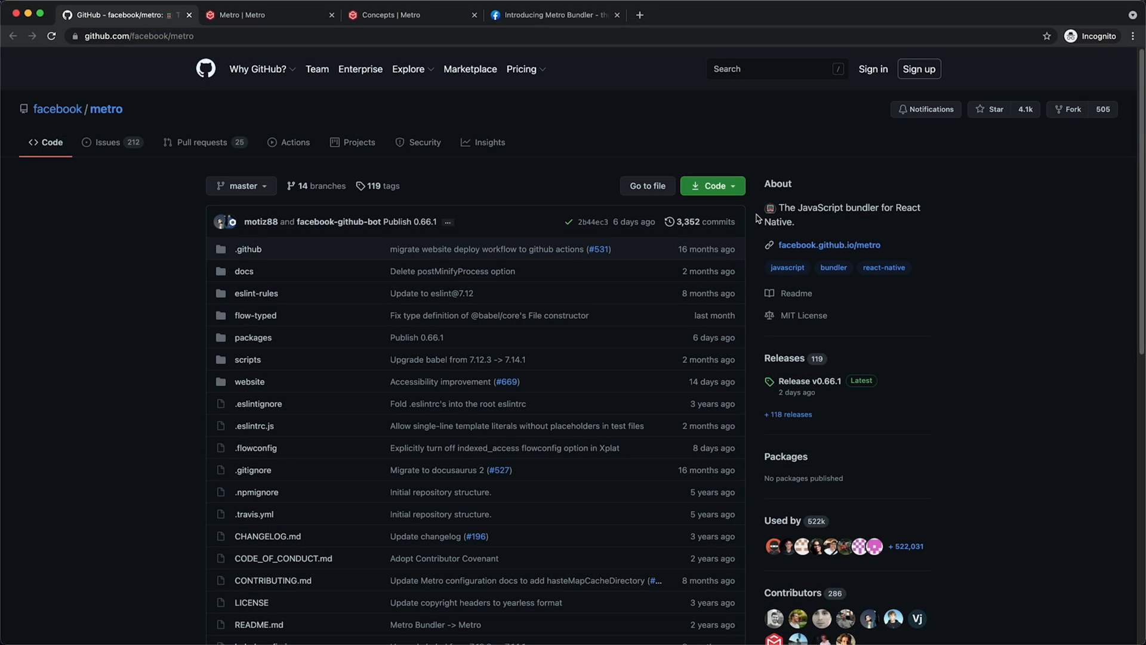
Browse the expo/create-react-native-app GitHub repository's file list and README
scroll(down, 3)
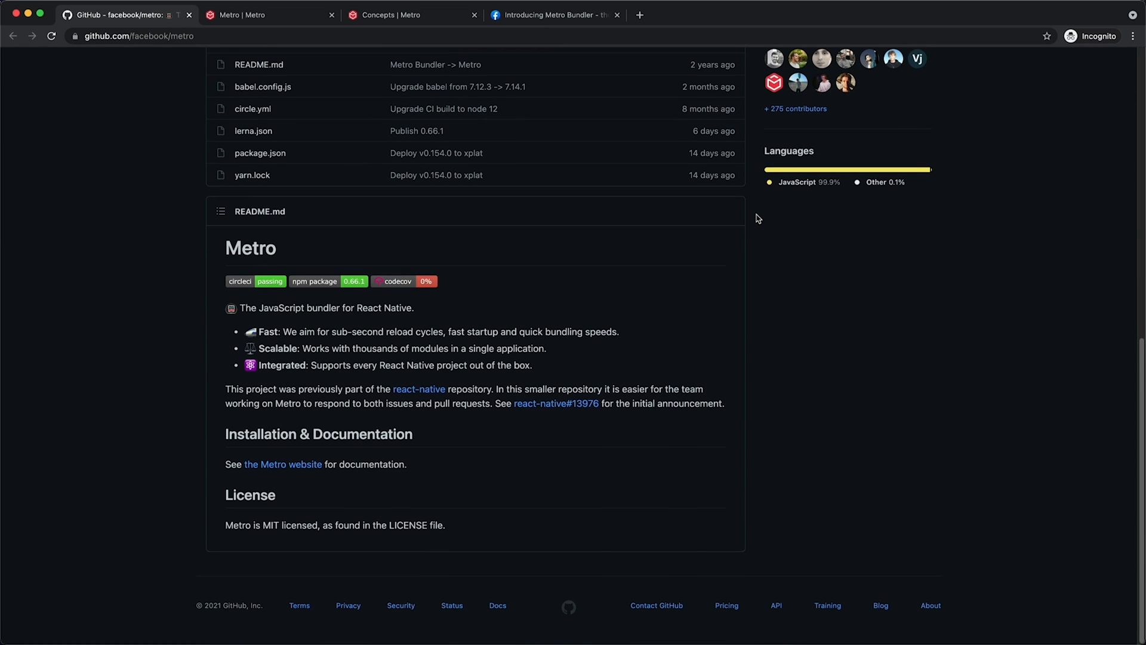
click(283, 464)
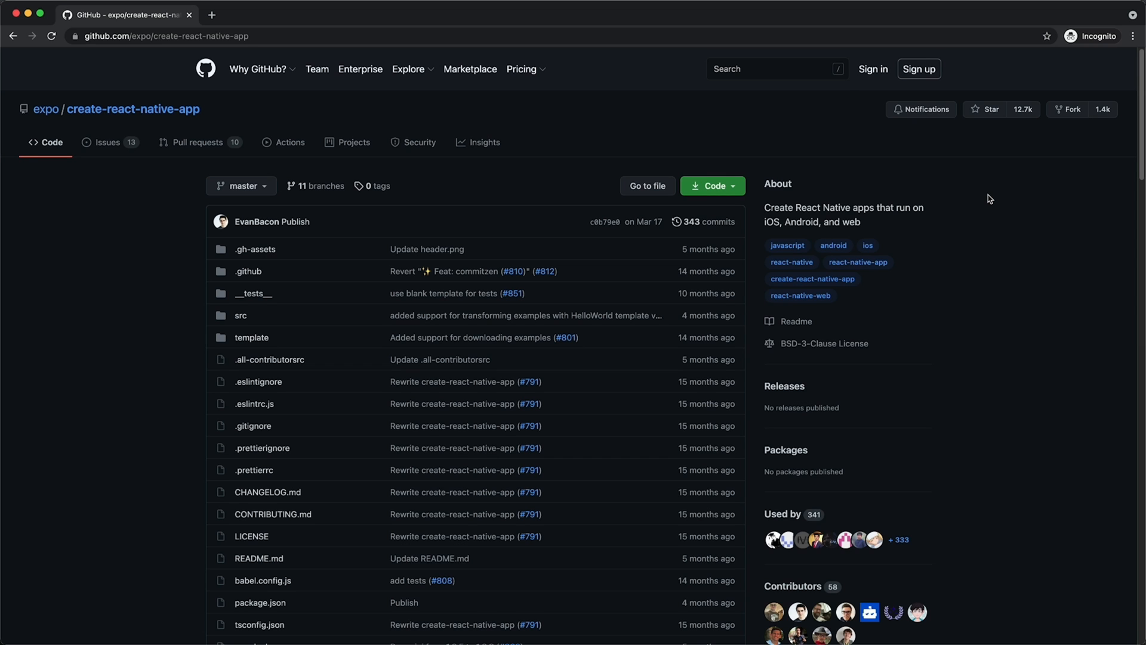
scroll(down, 3)
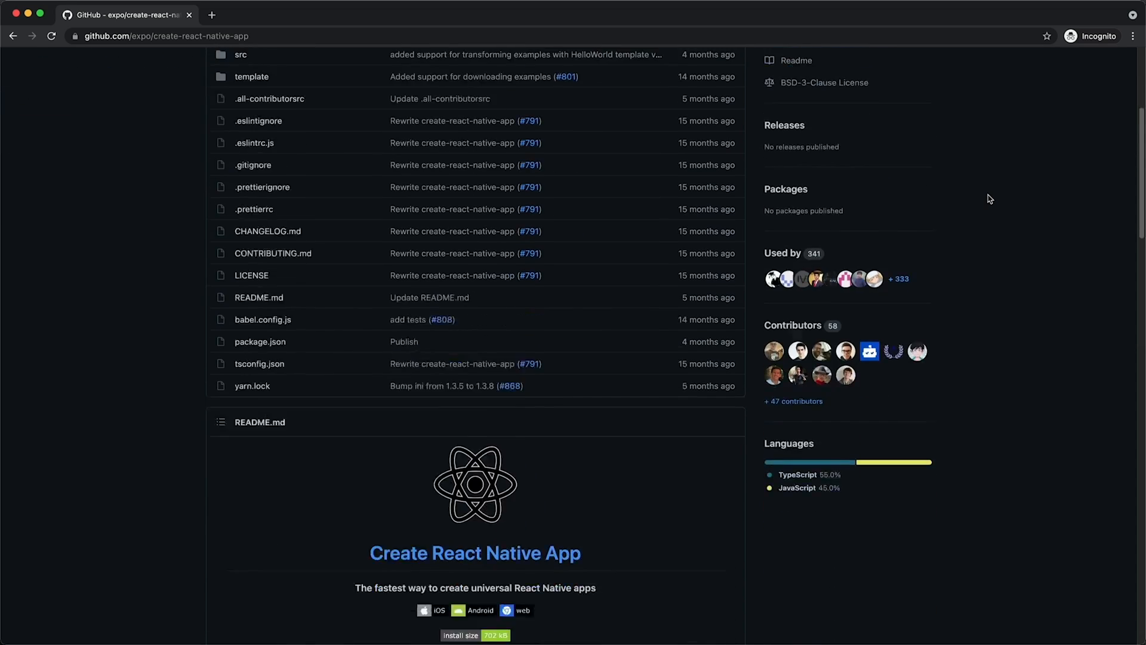
scroll(down, 3)
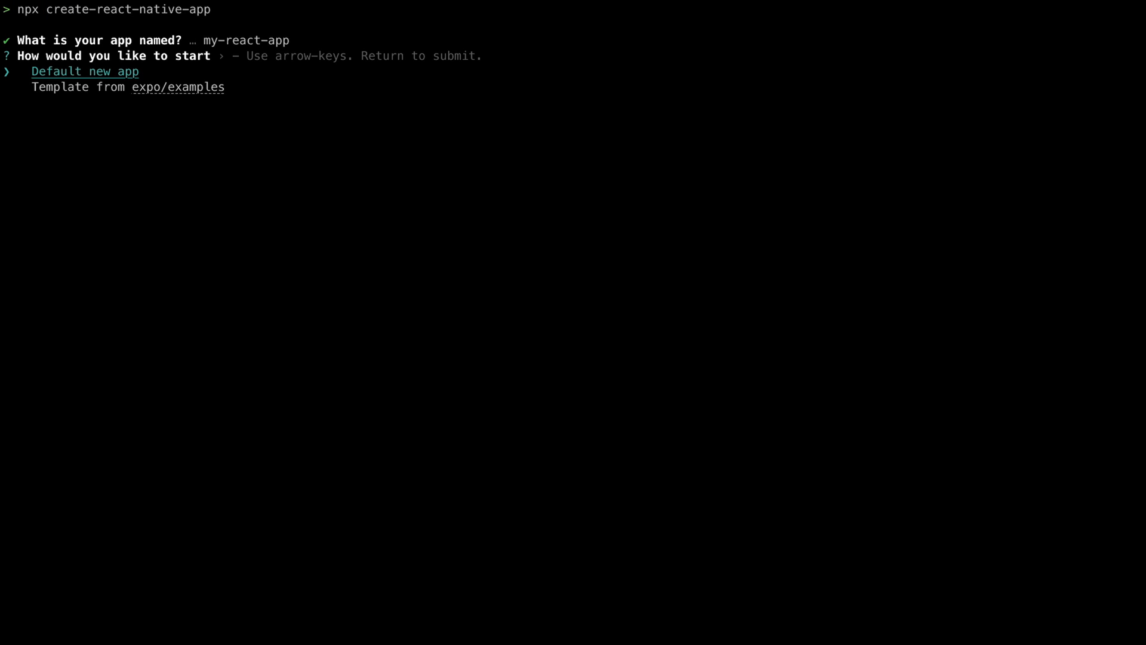
Create my-react-app from the default template and launch it with expo start --web
key(Return)
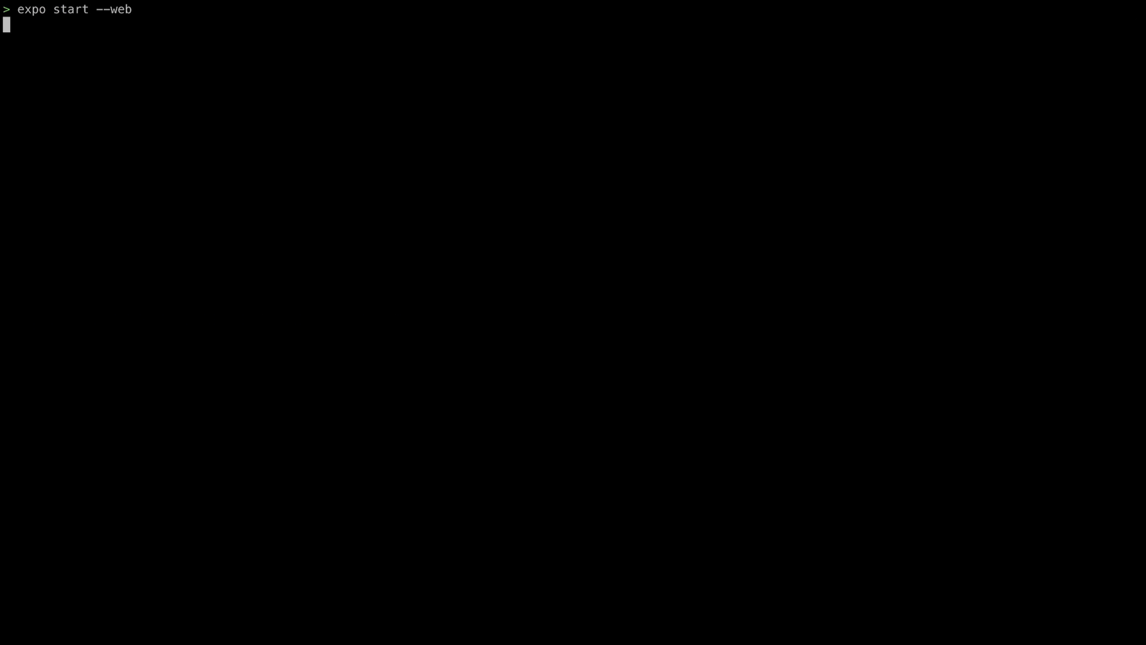
key(Return)
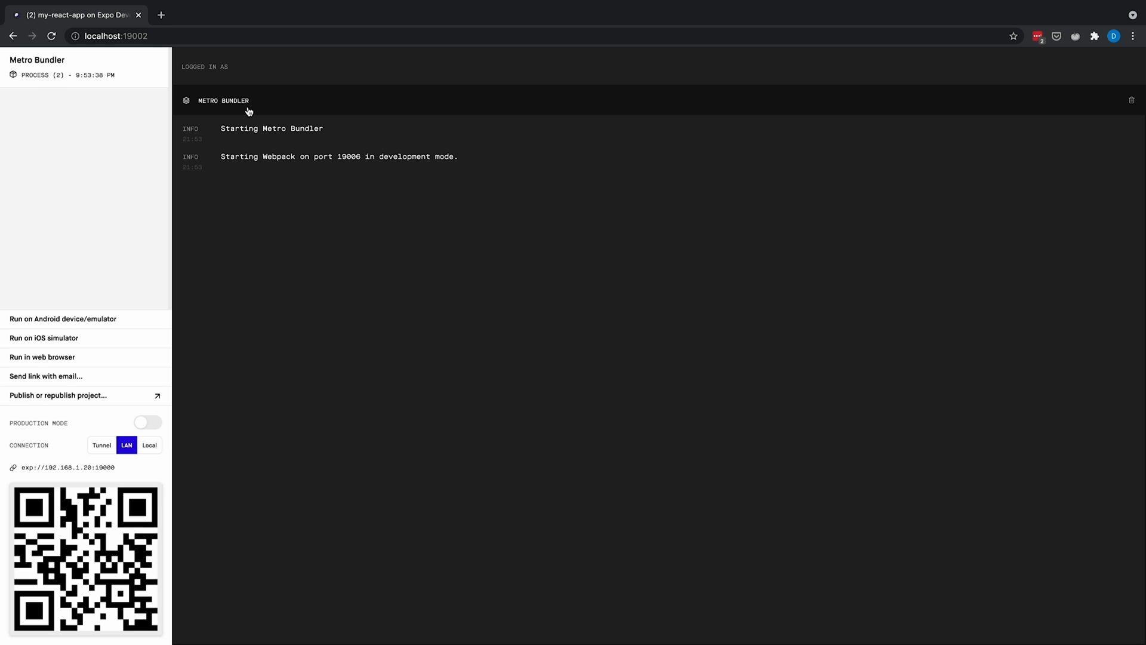
mouse_move(131, 137)
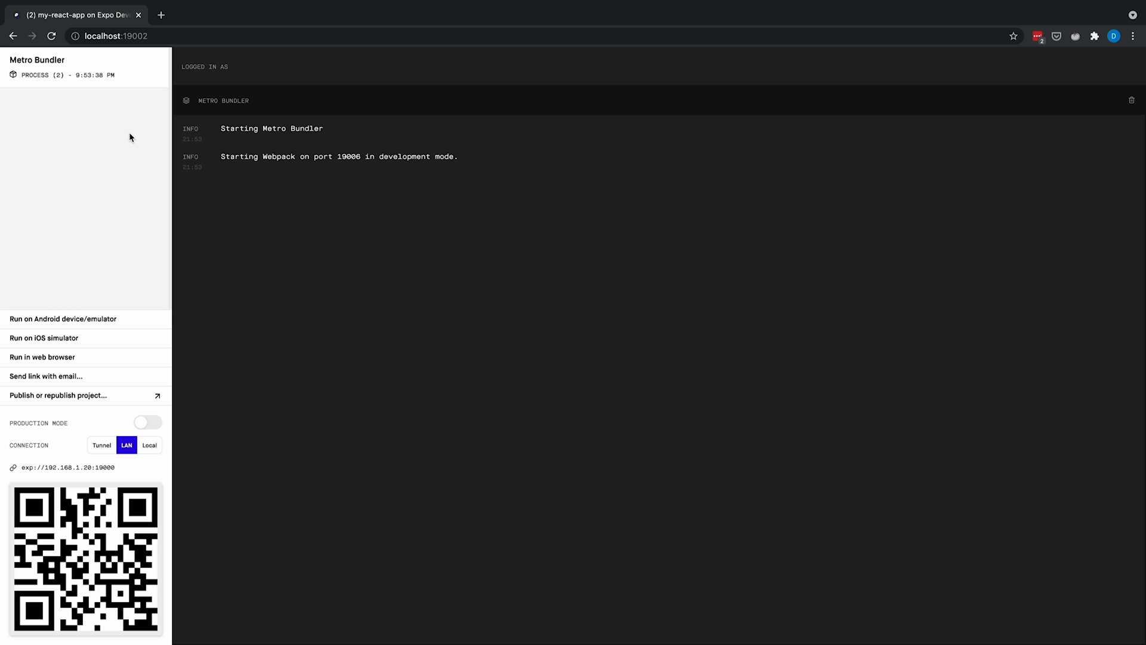
mouse_move(99, 323)
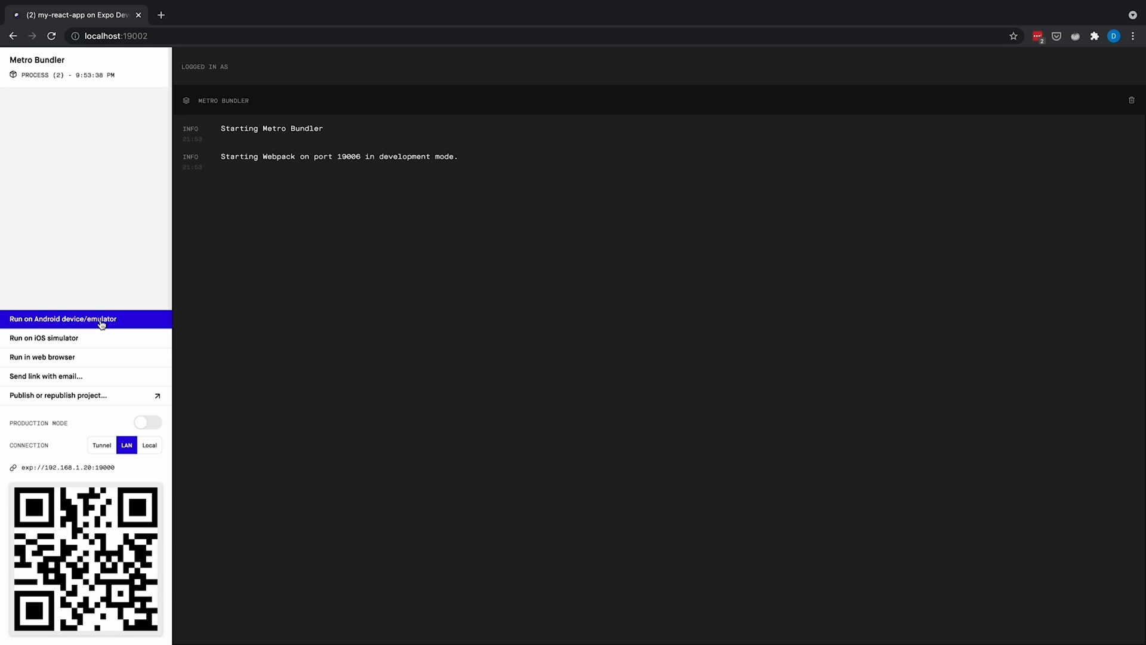
click(44, 338)
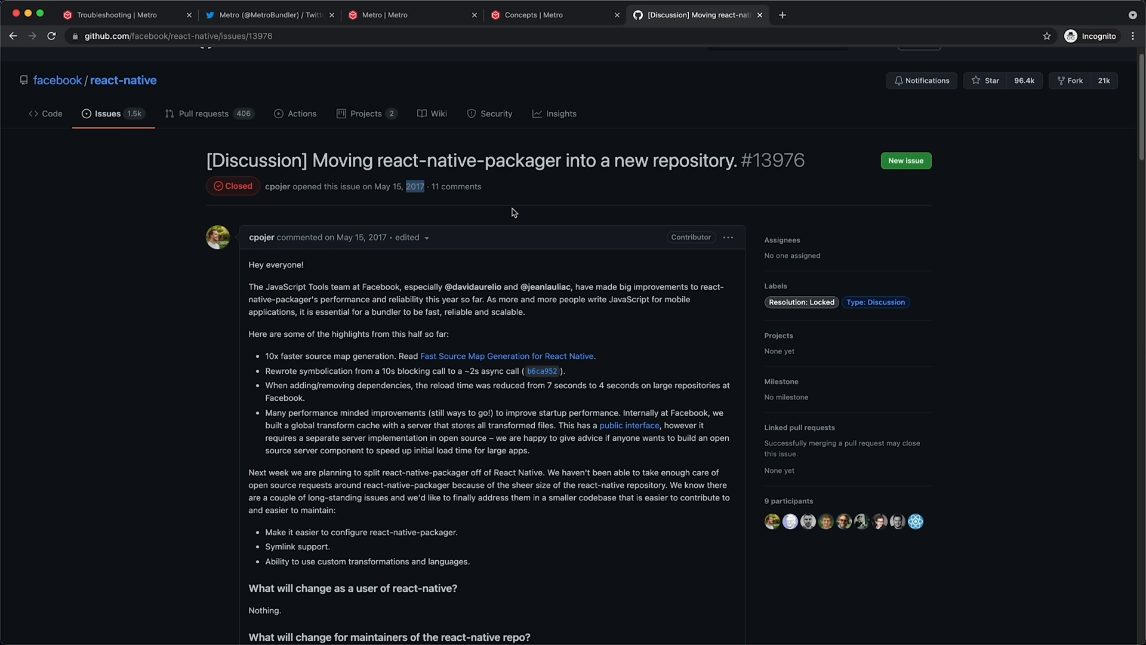
mouse_move(1123, 213)
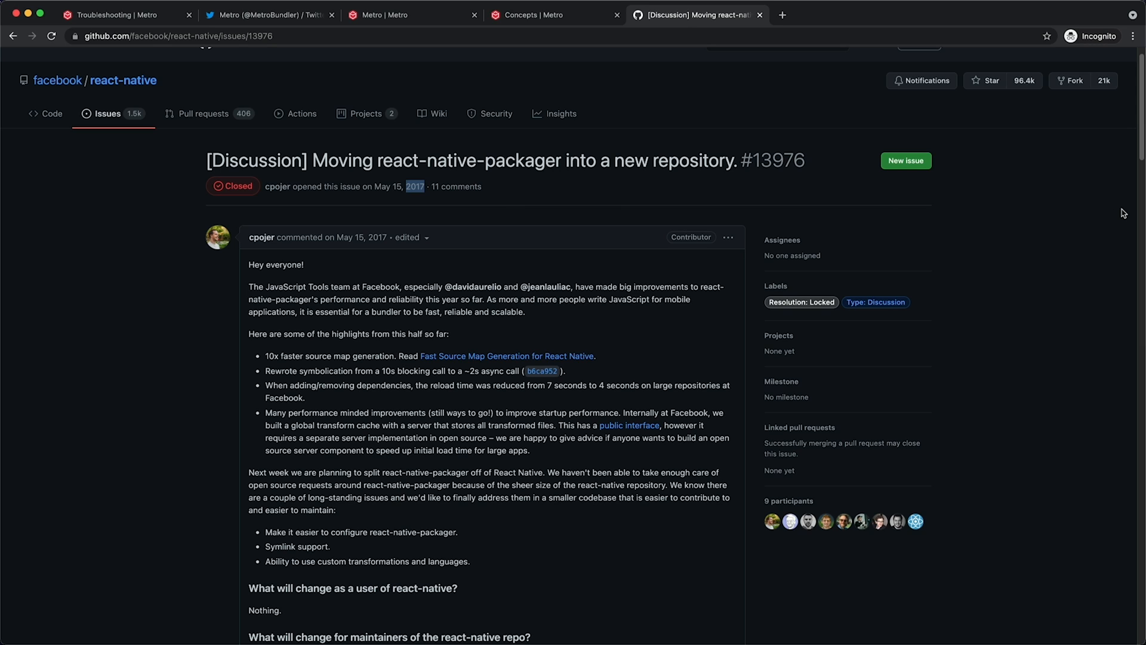
mouse_move(123, 80)
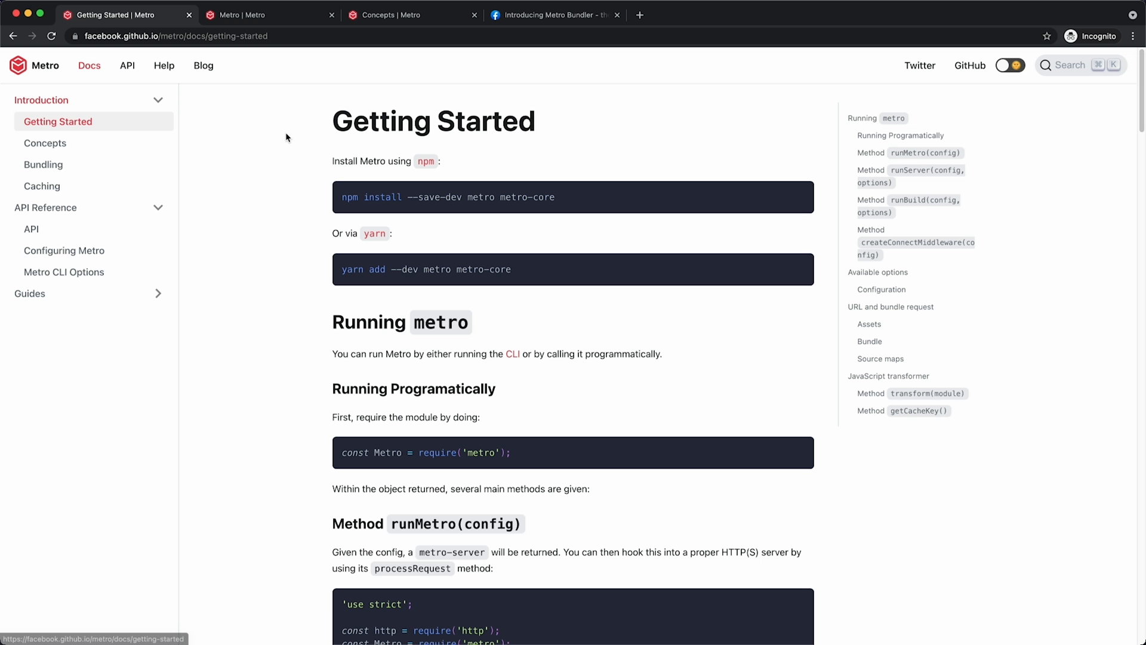
Scroll the Metro Getting Started page past runMetro to the runServer and runBuild sections
scroll(down, 3)
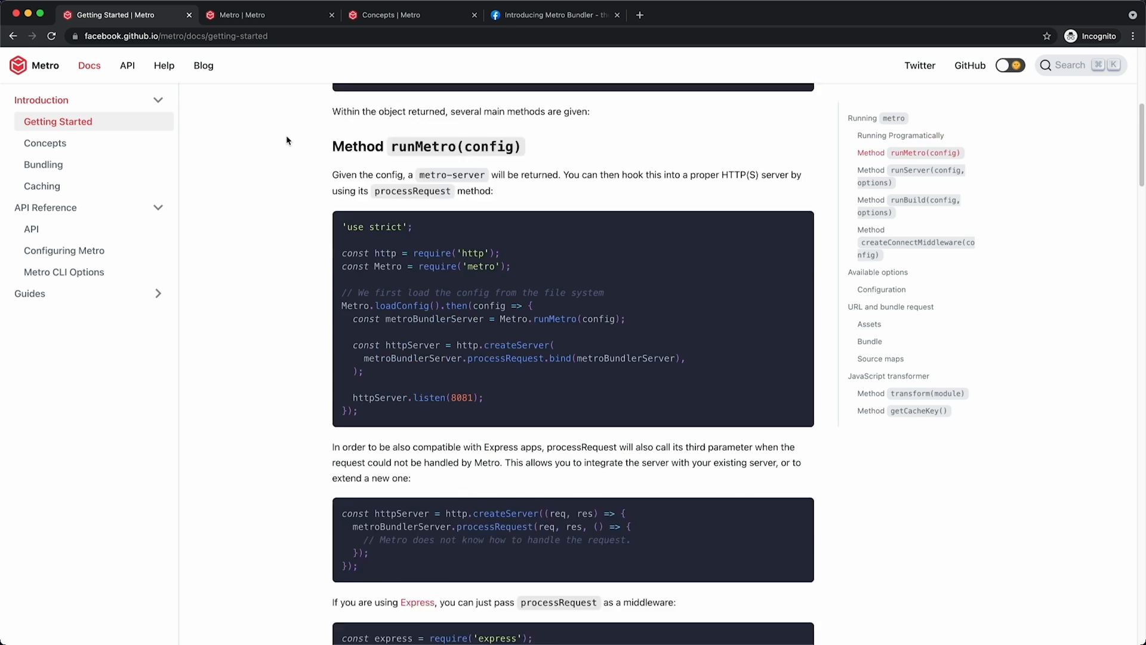
scroll(down, 3)
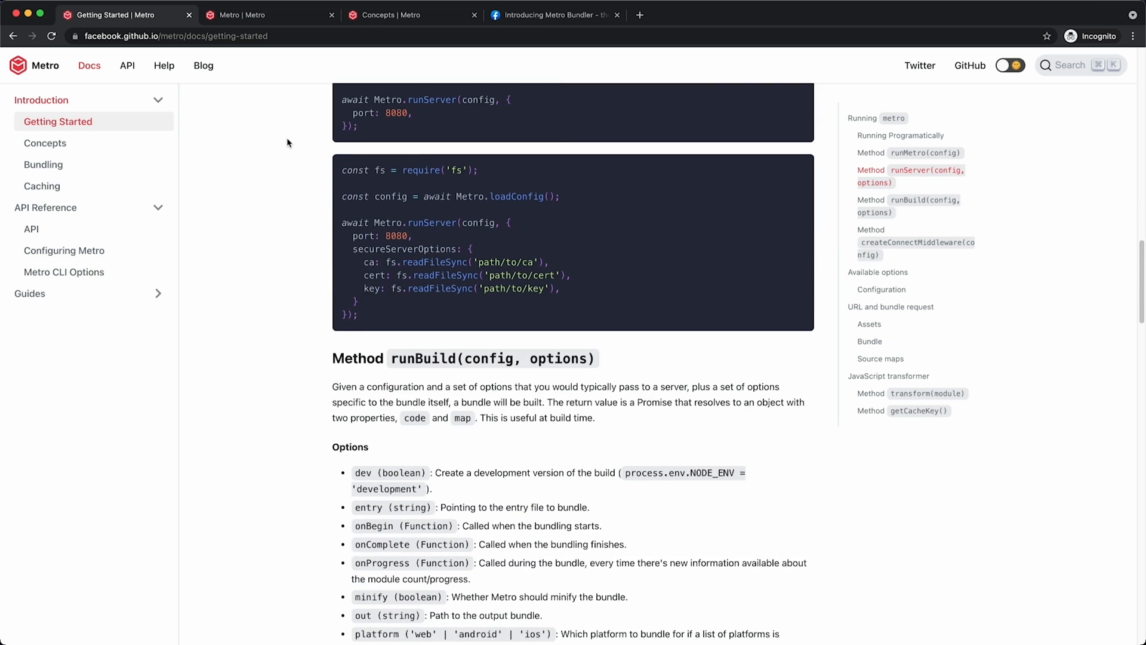